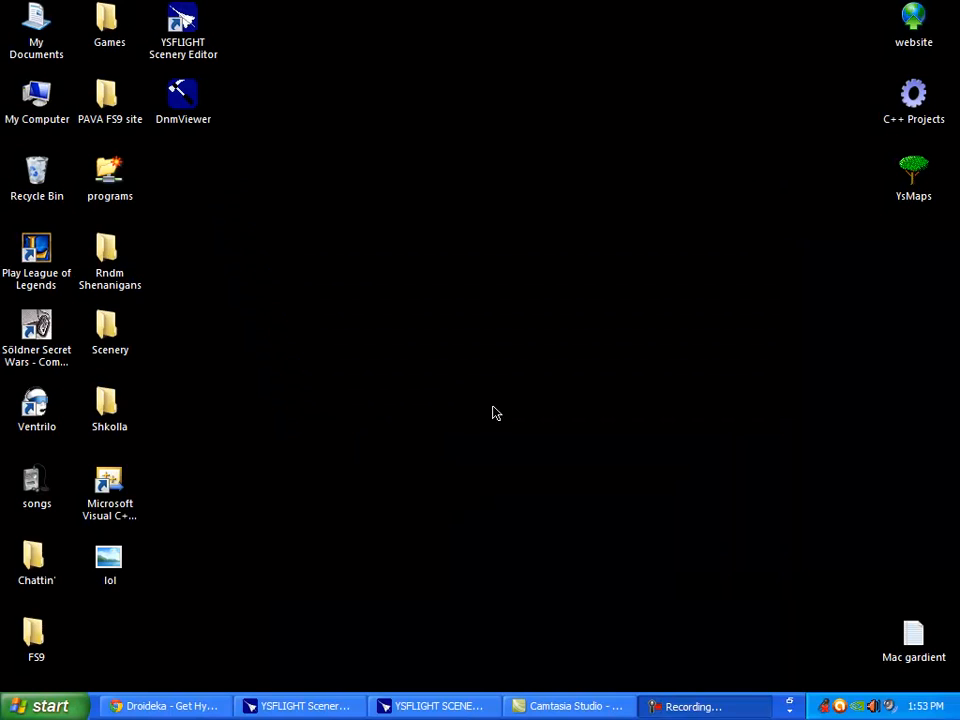
mouse_move(447, 317)
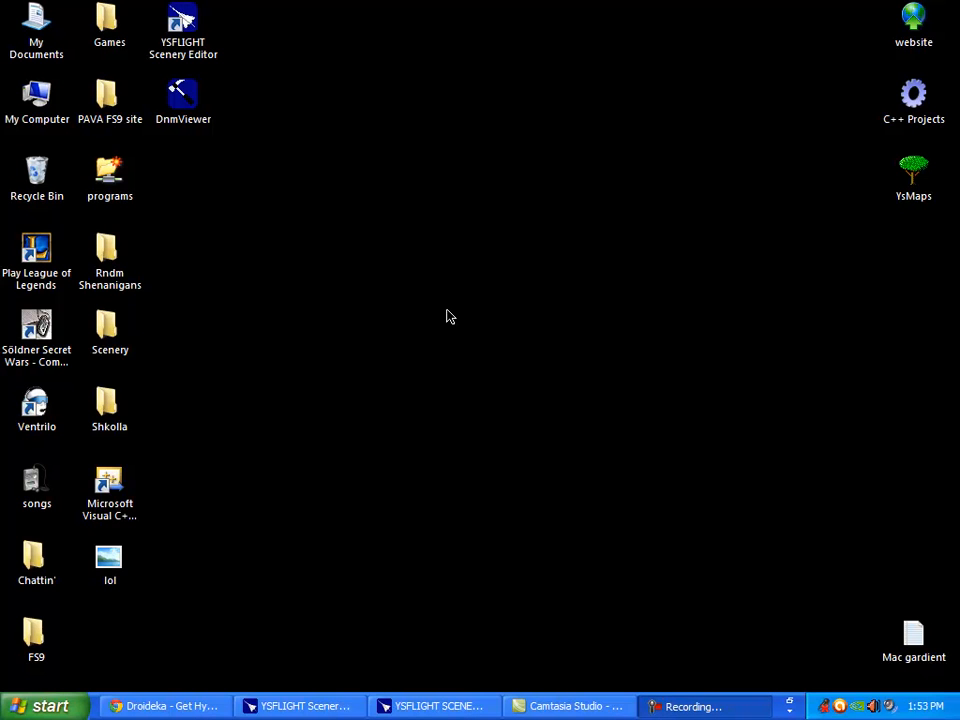
mouse_move(456, 307)
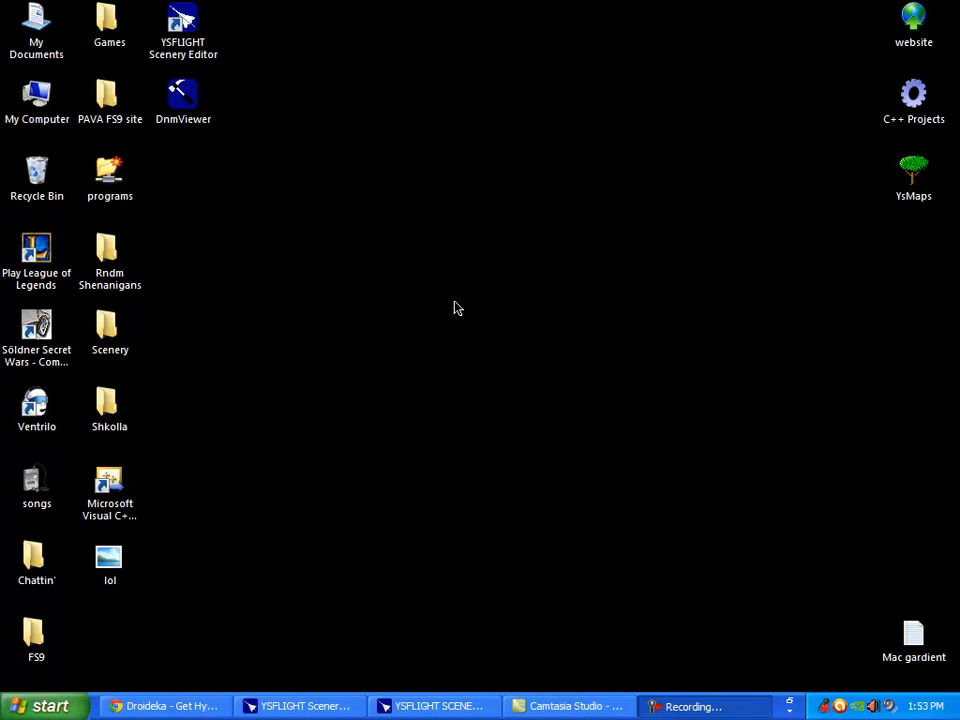
mouse_move(450, 317)
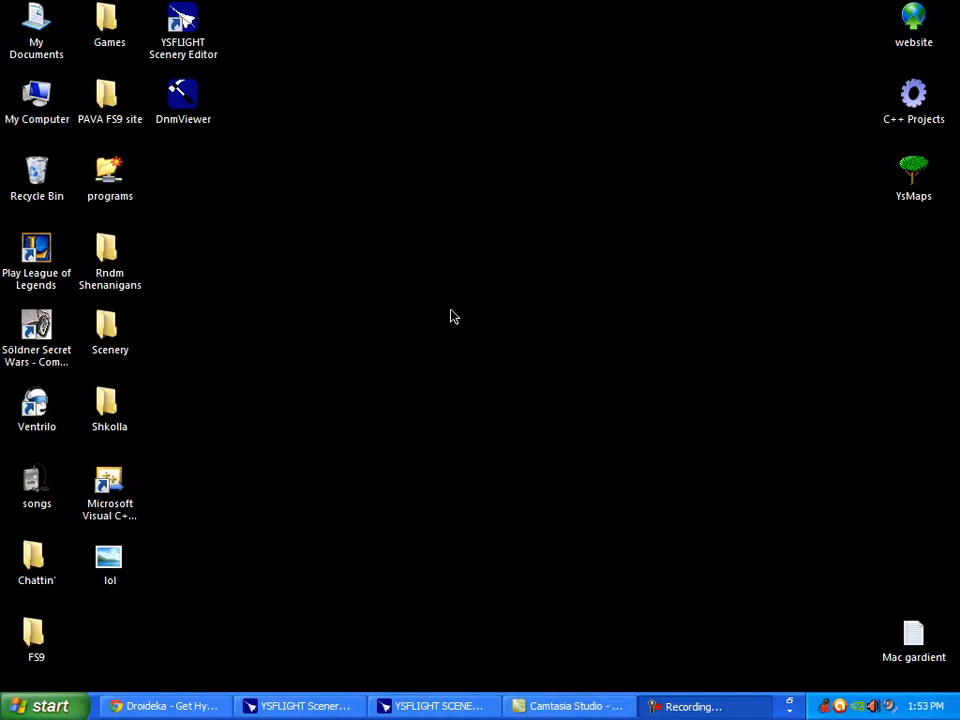
mouse_move(461, 307)
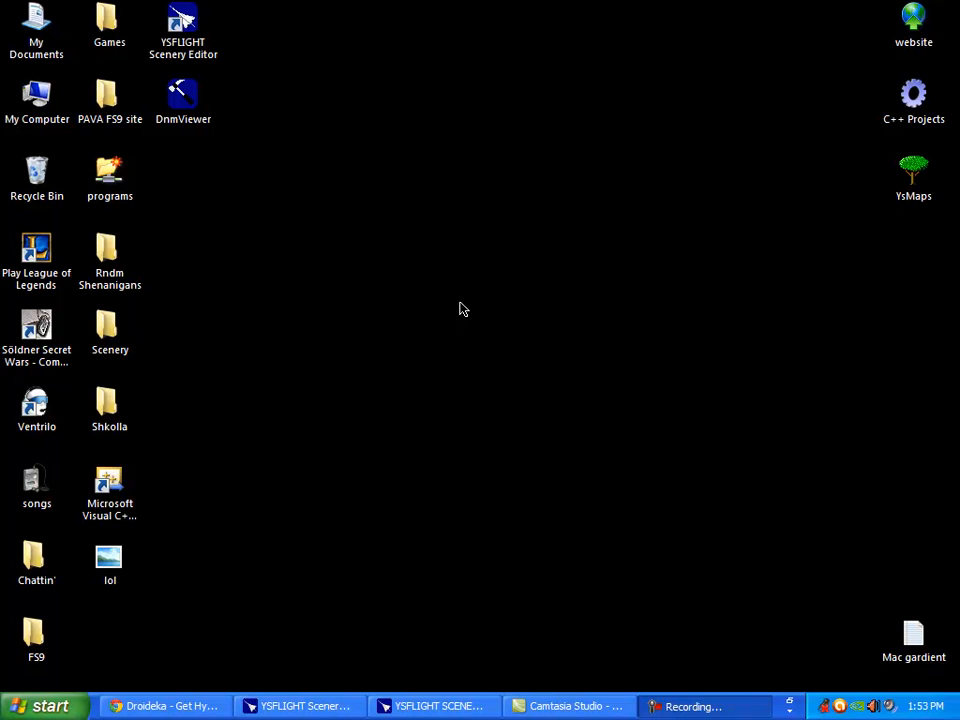
mouse_move(455, 333)
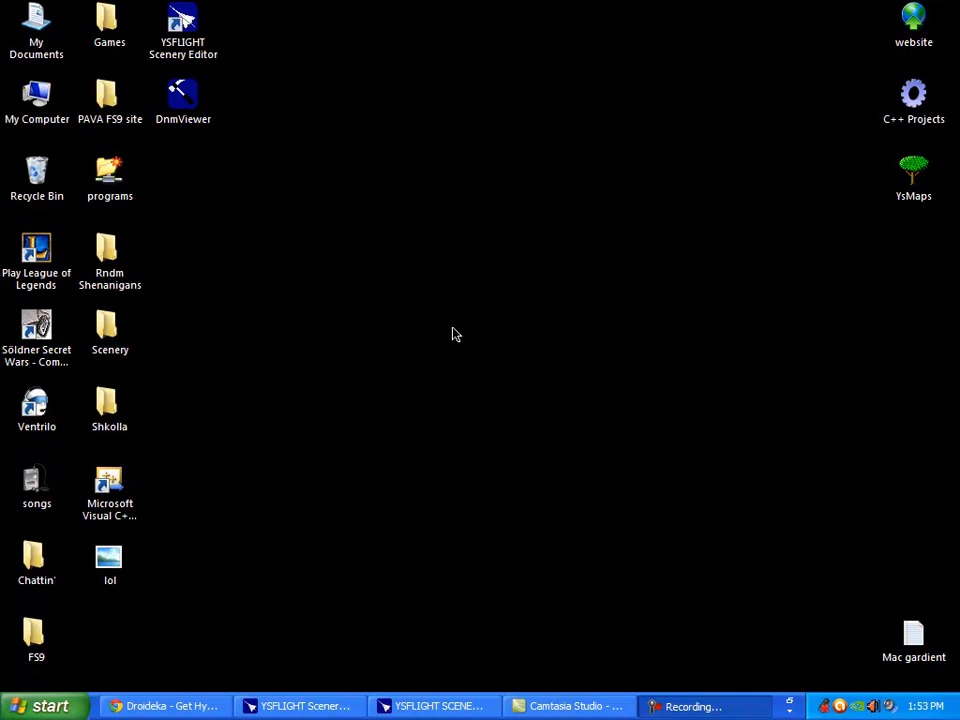
mouse_move(451, 315)
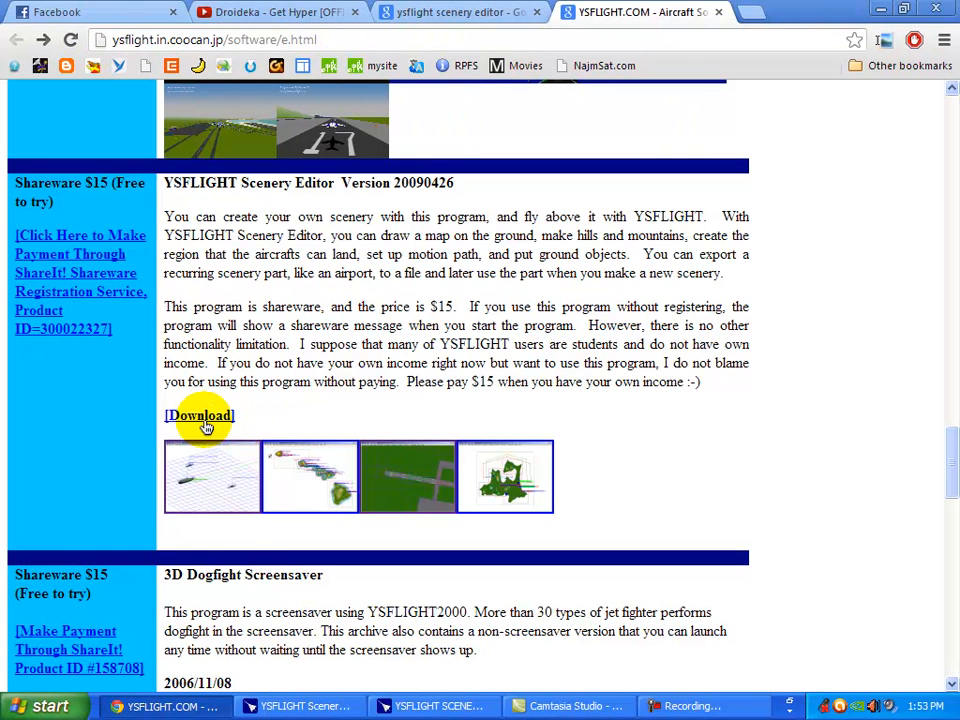
mouse_move(207, 402)
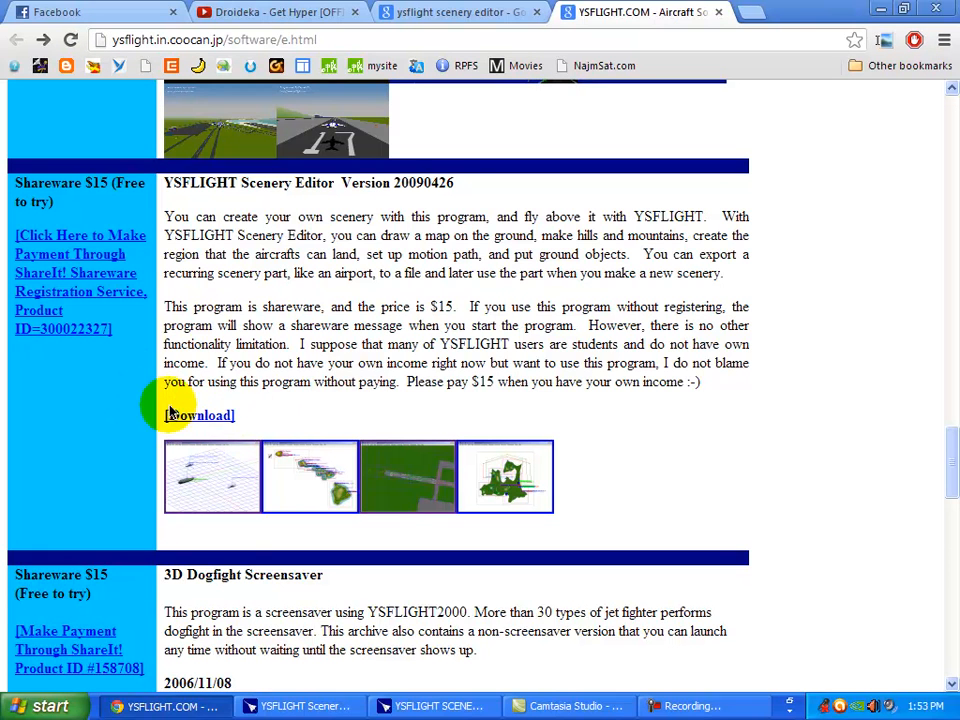
mouse_move(237, 400)
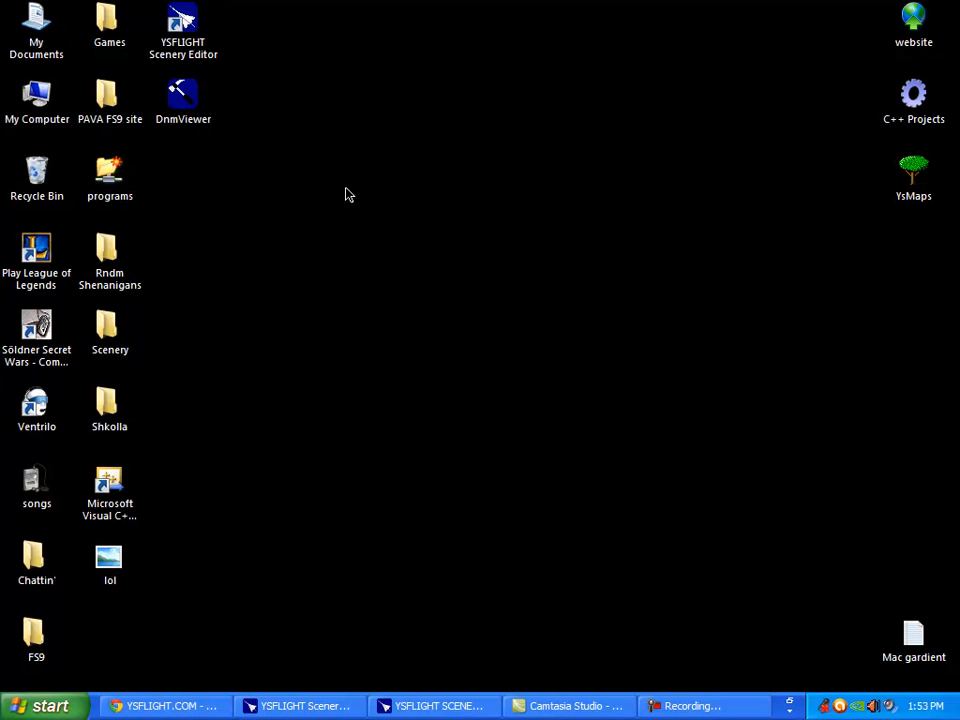
mouse_move(421, 358)
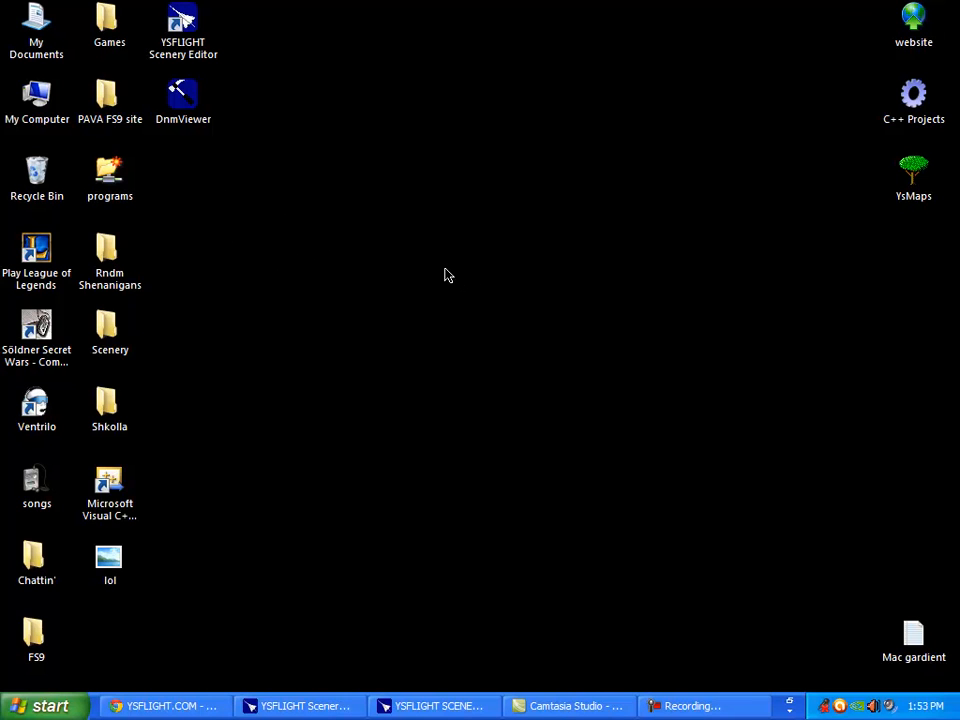
mouse_move(555, 609)
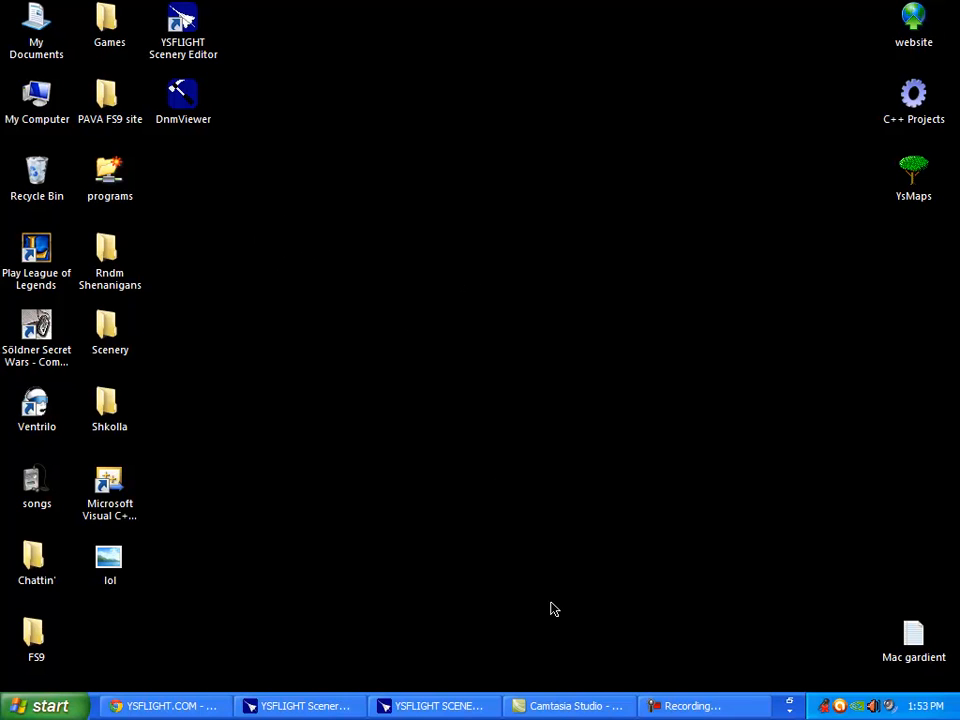
left_click(434, 706)
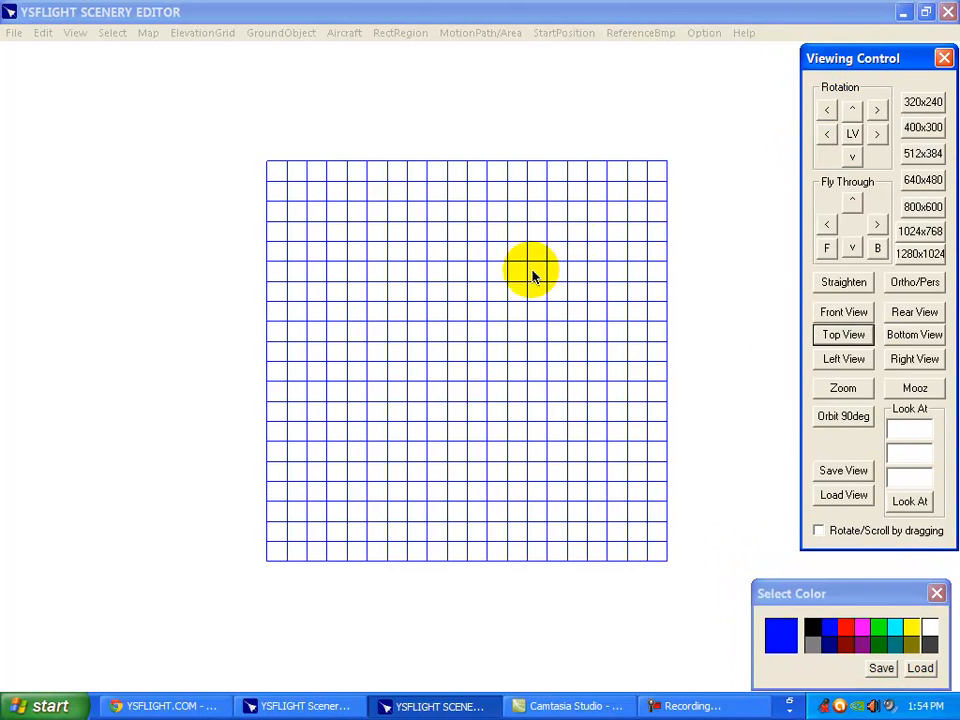
mouse_move(925, 190)
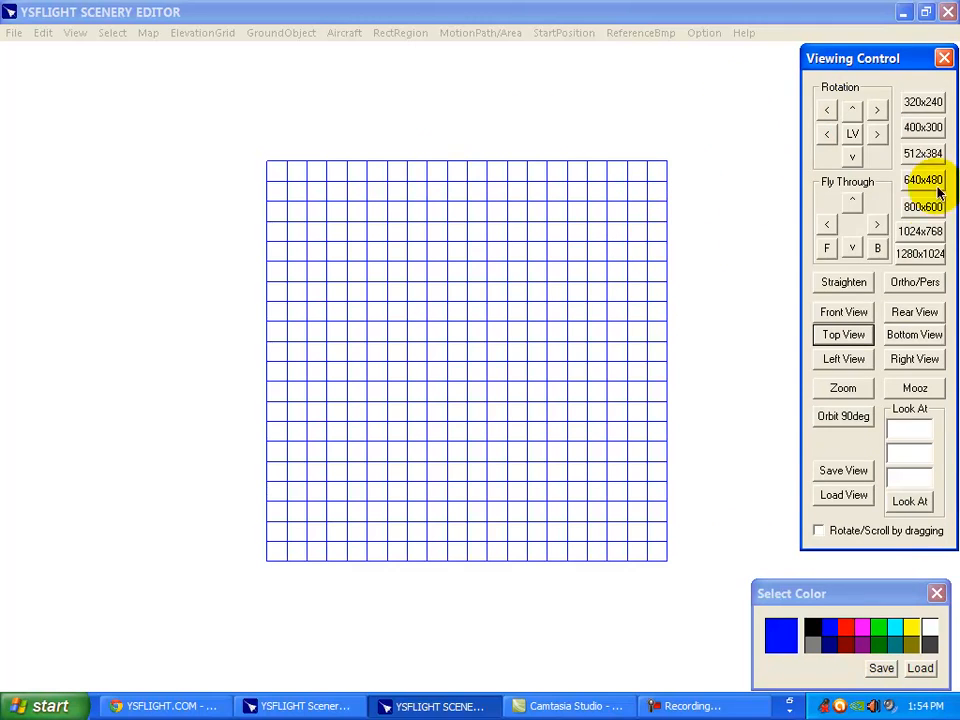
mouse_move(880, 92)
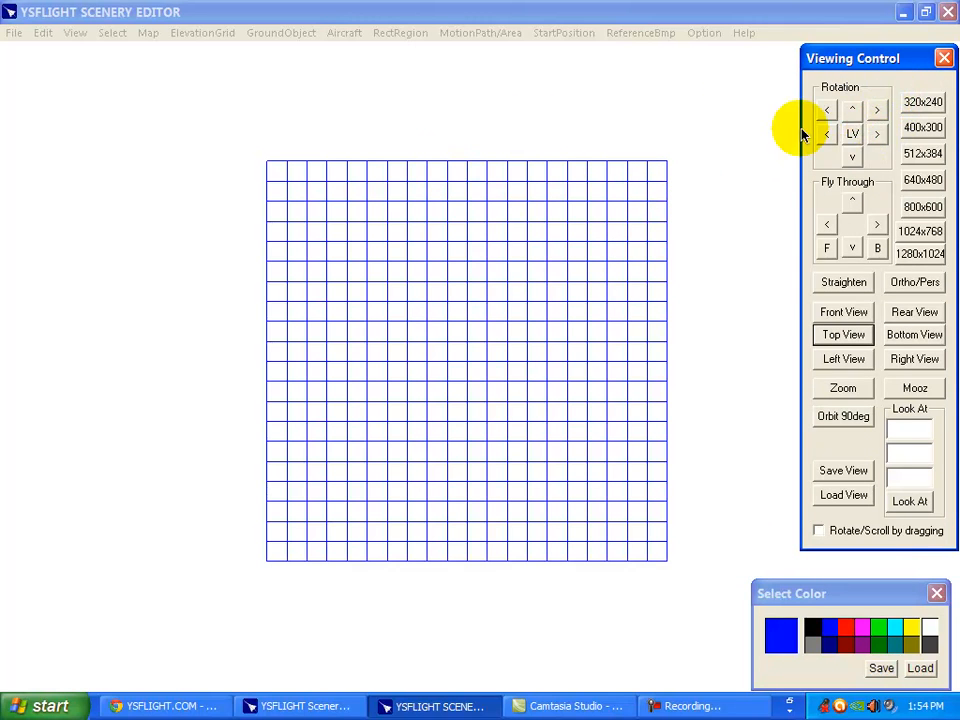
Step: Spin the grid view several times with the Rotation arrows, then back slightly
left_click(826, 109)
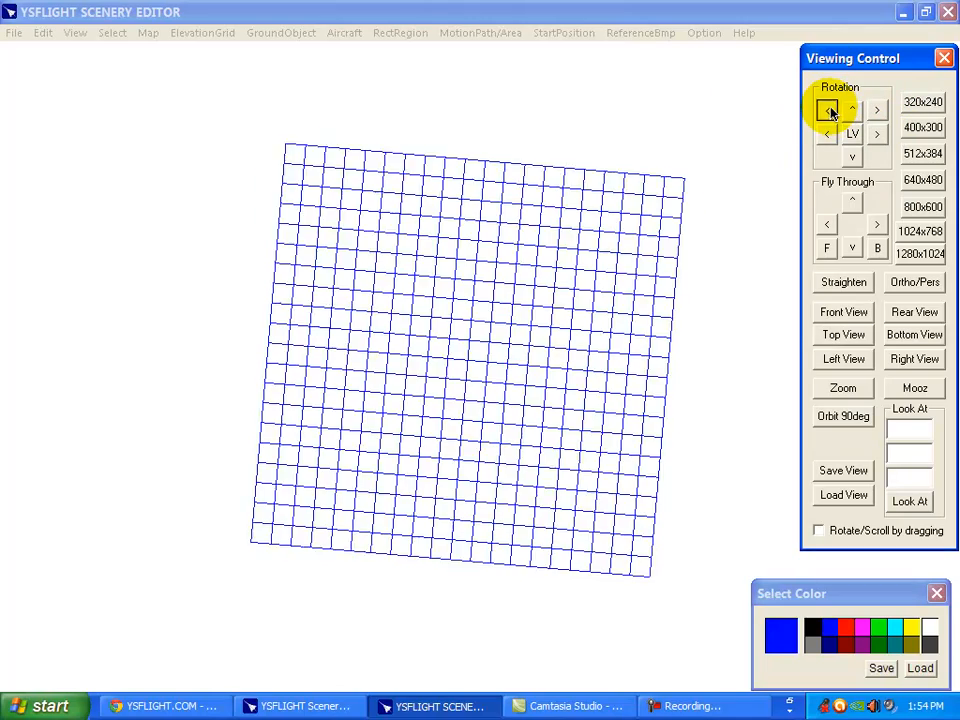
left_click(827, 110)
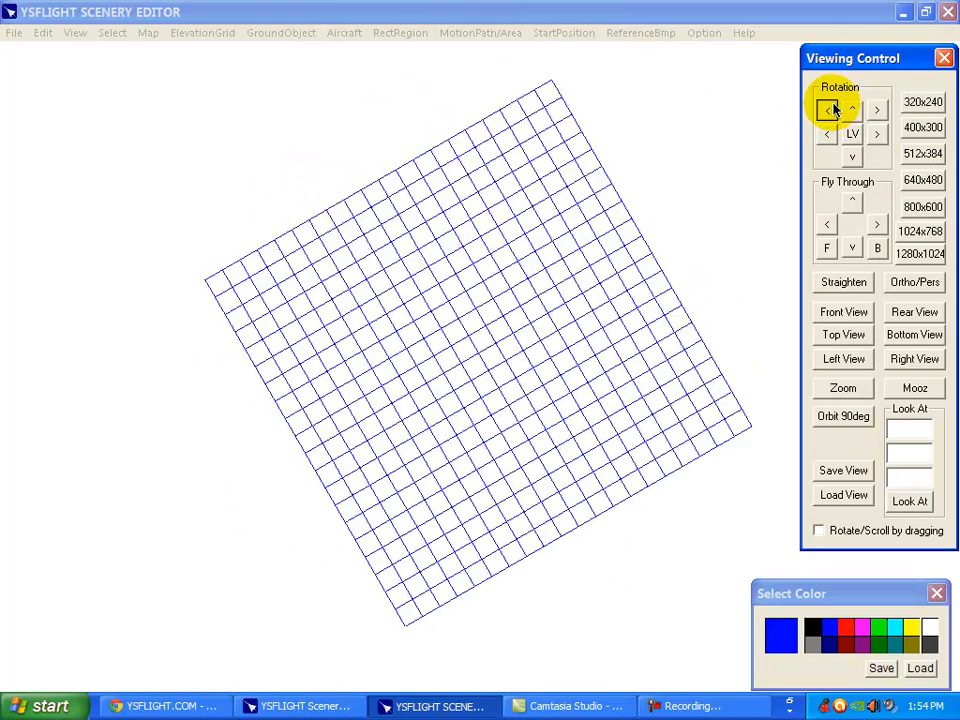
left_click(827, 110)
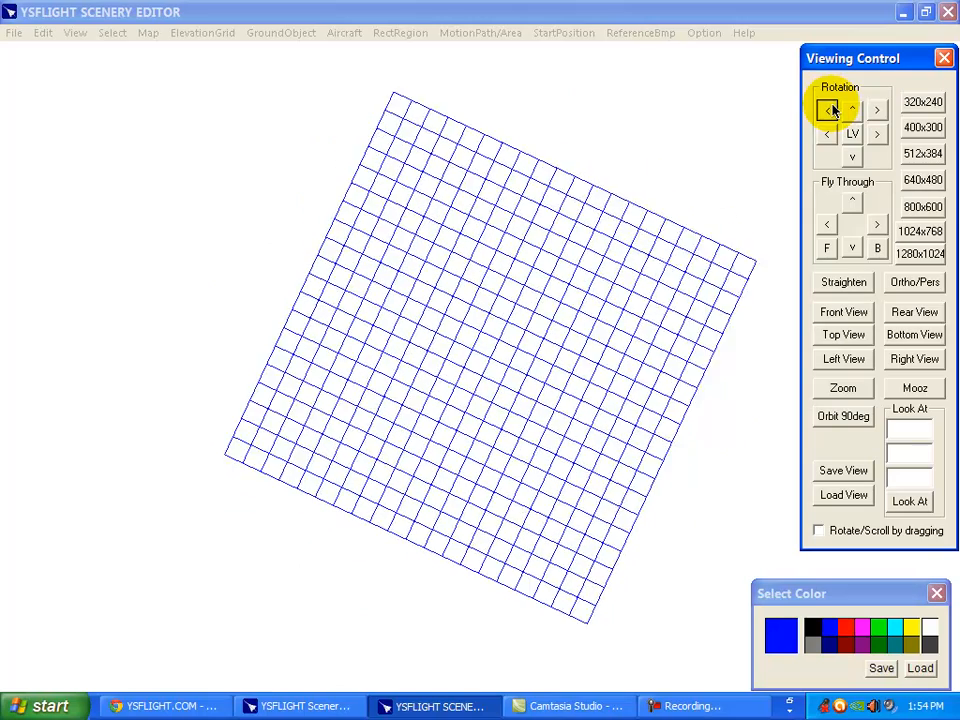
left_click(877, 110)
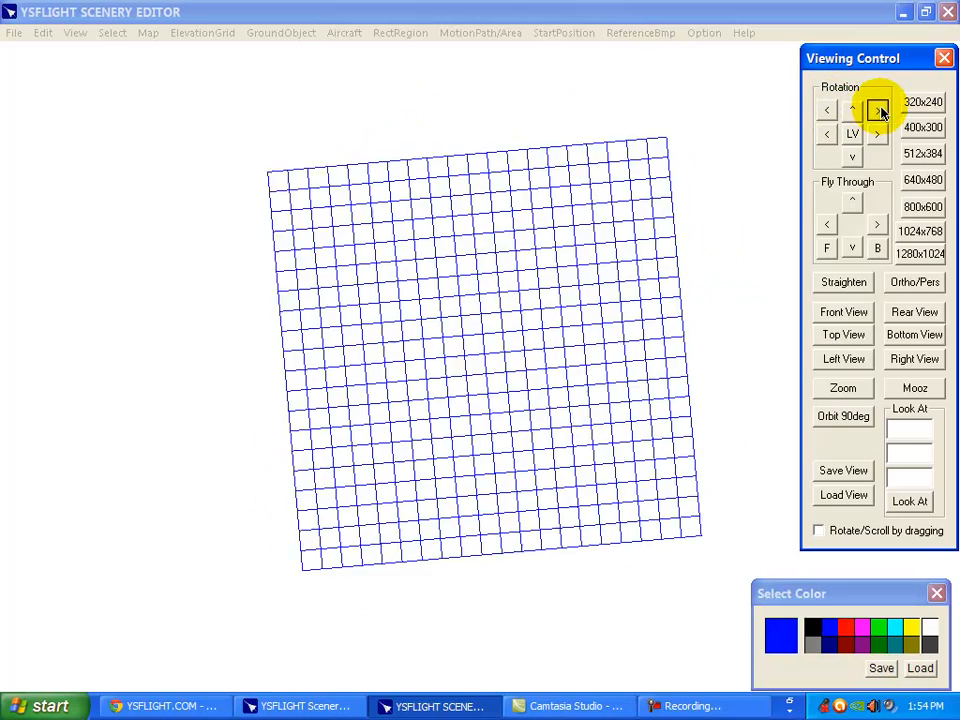
Step: Tilt the grid away from top-down and turn the viewpoint around it
left_click(852, 112)
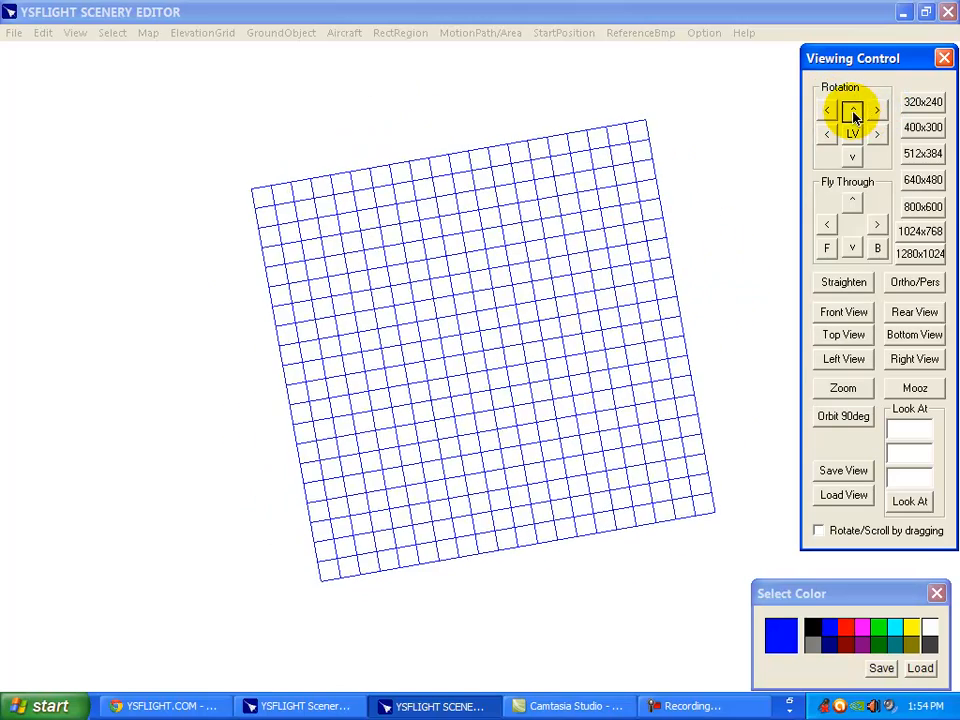
left_click(852, 110)
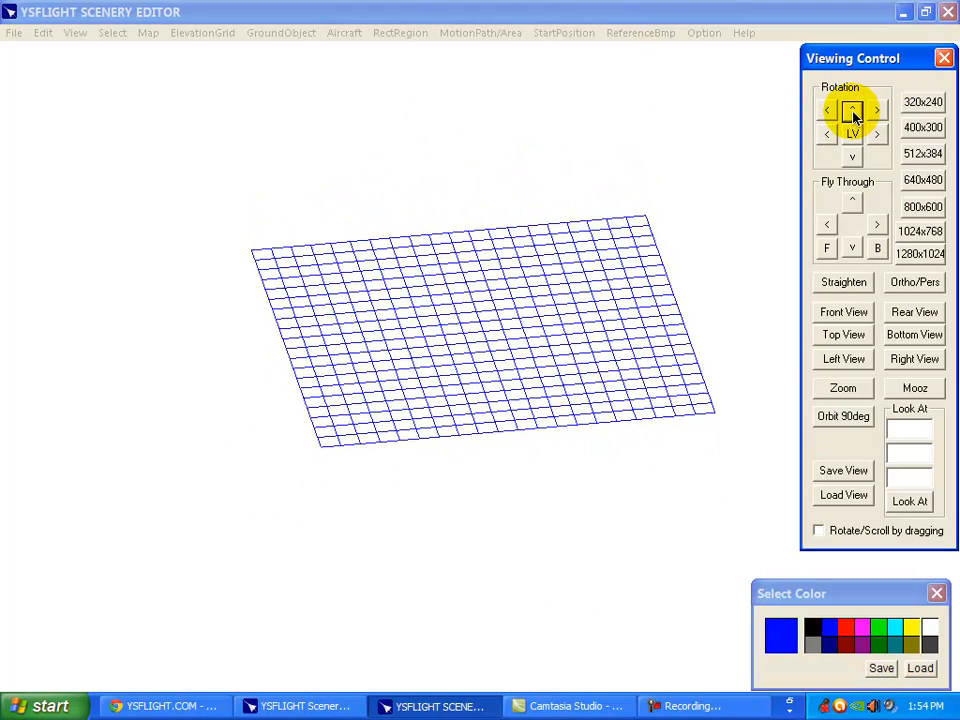
left_click(877, 134)
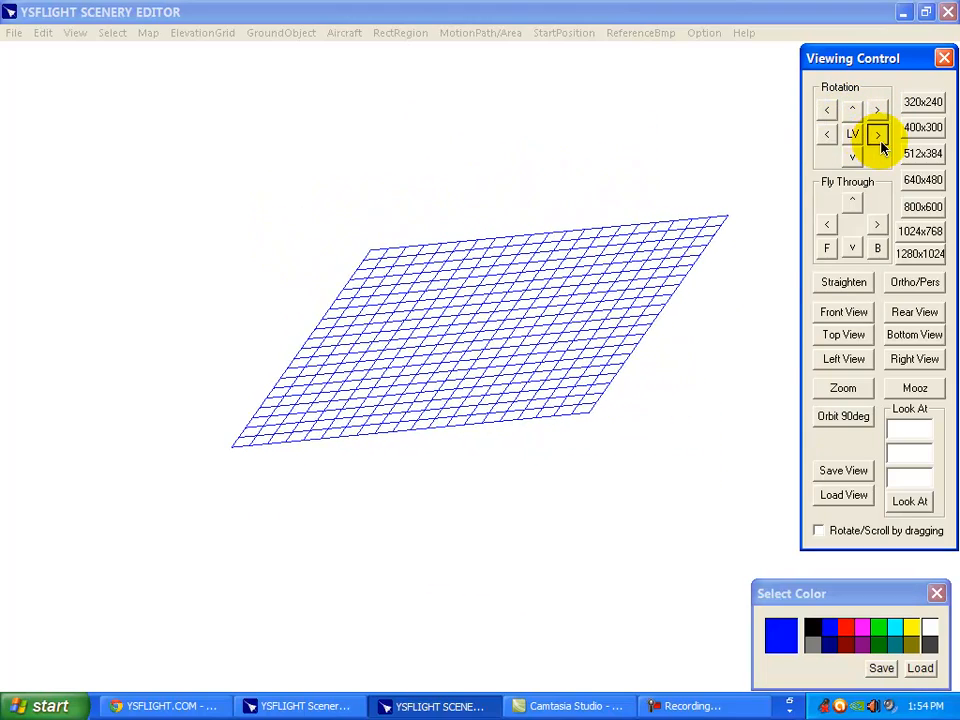
left_click(852, 155)
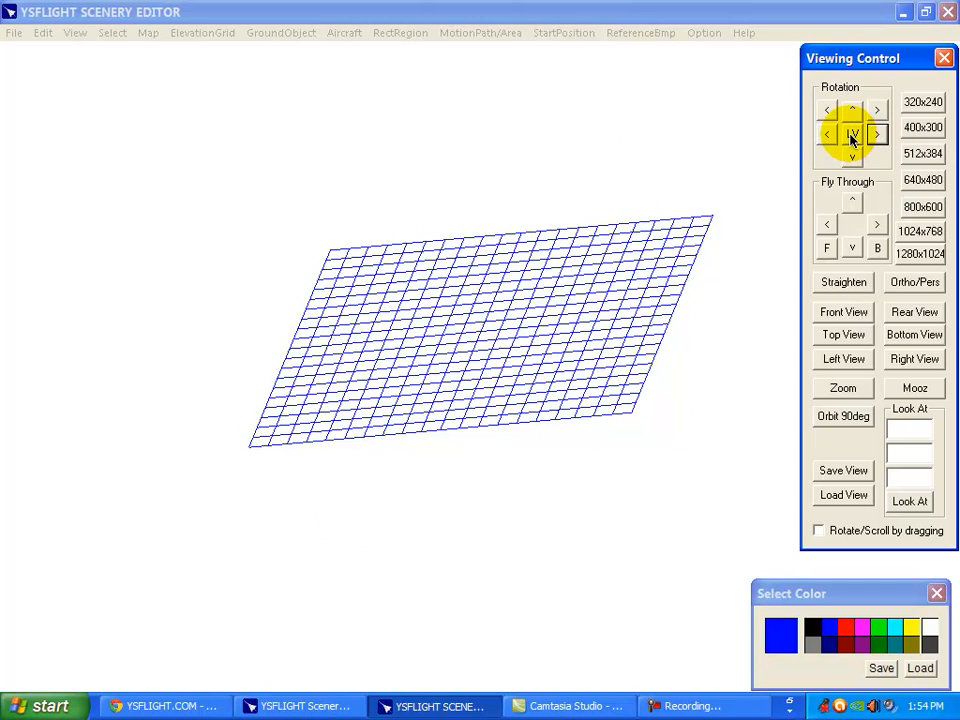
left_click(851, 135)
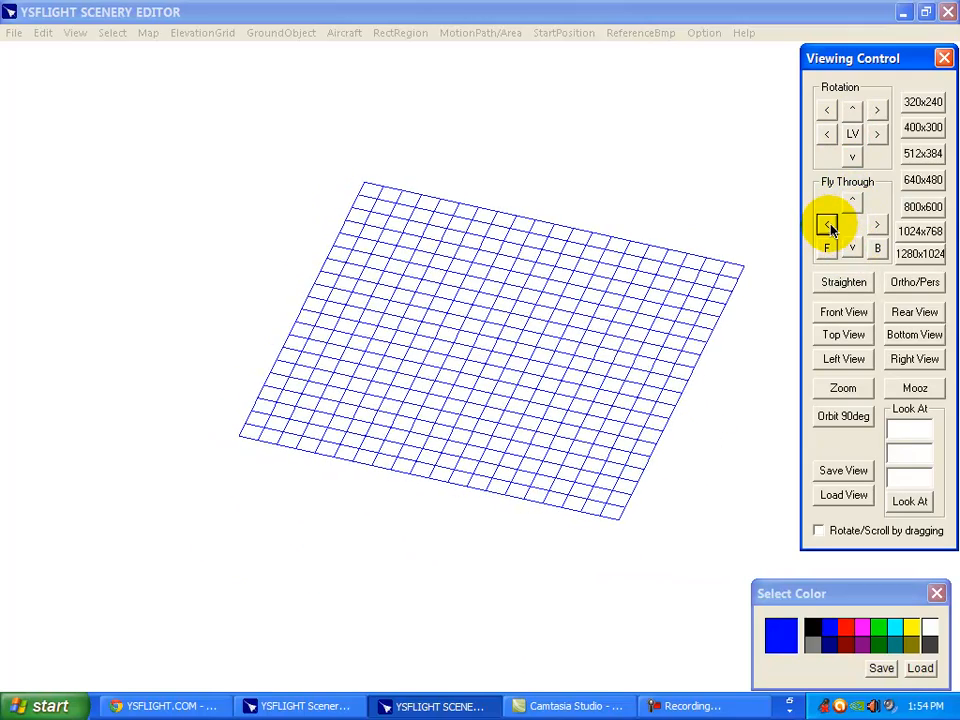
left_click(877, 224)
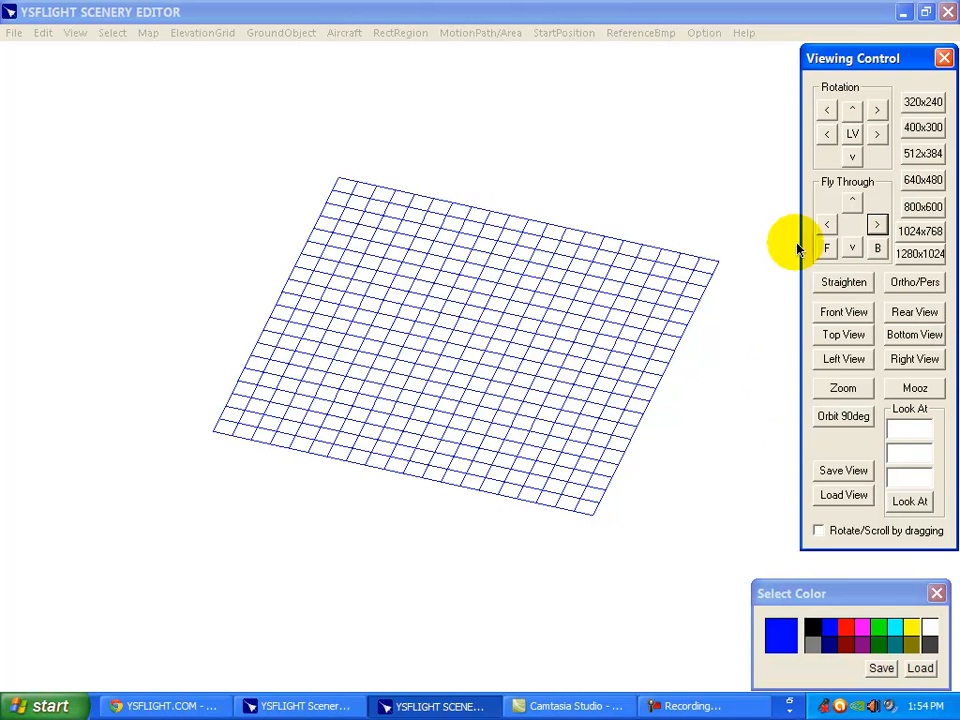
mouse_move(780, 330)
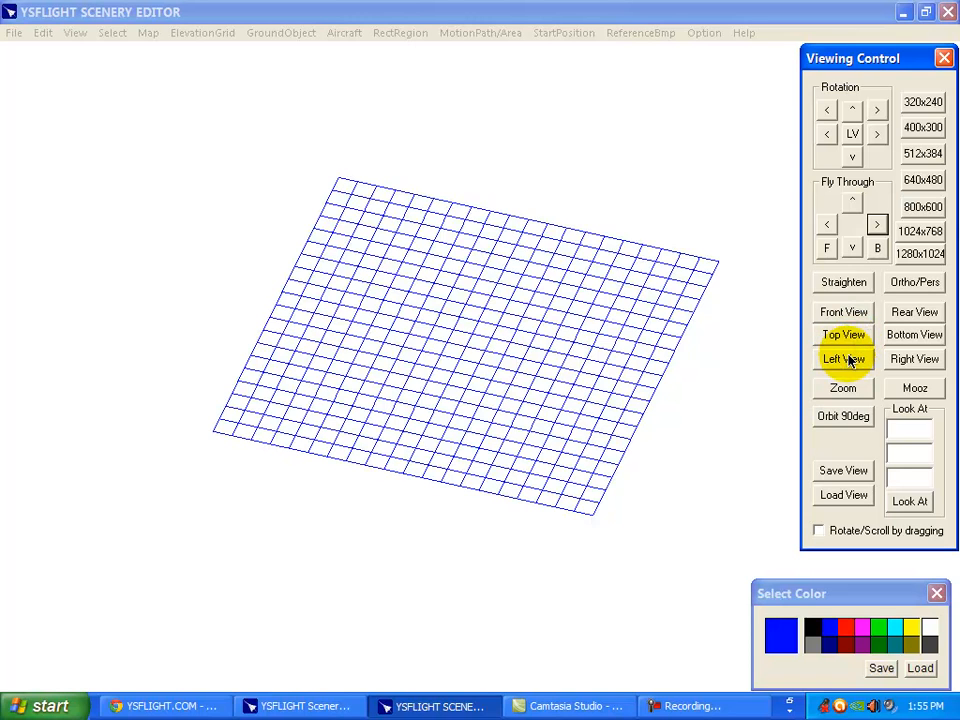
Step: View the grid edge-on from the front and rear, then from the top
left_click(843, 311)
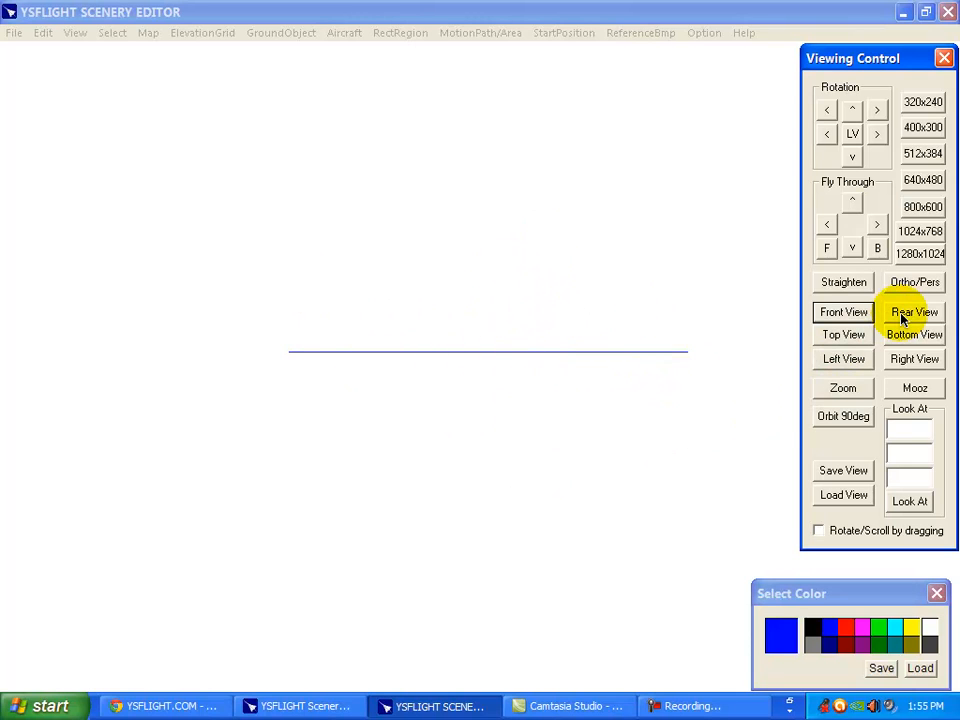
left_click(843, 335)
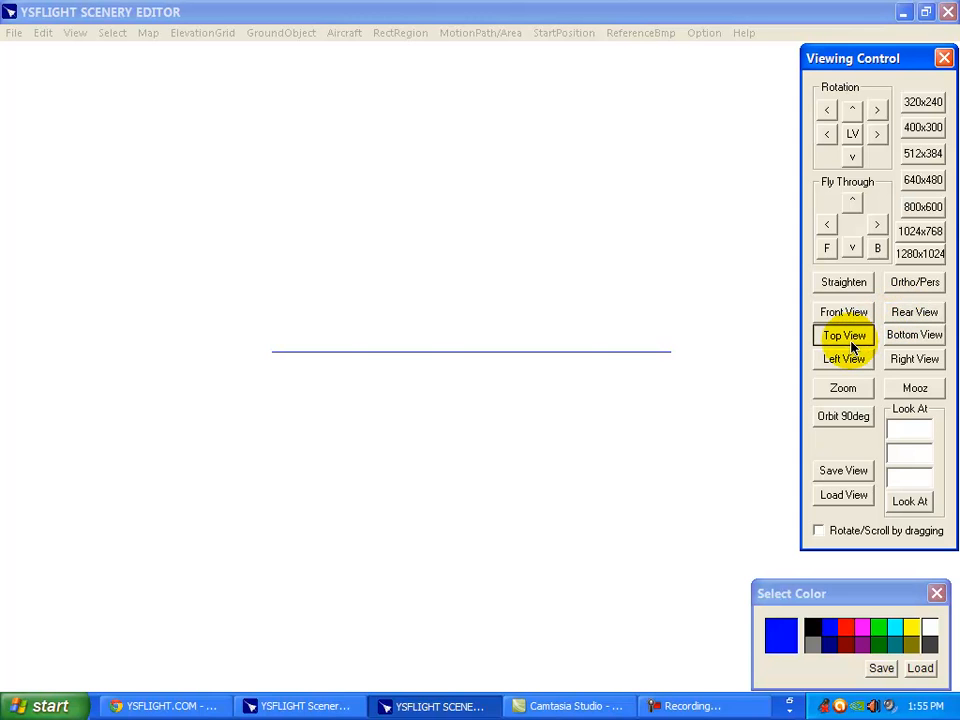
left_click(843, 335)
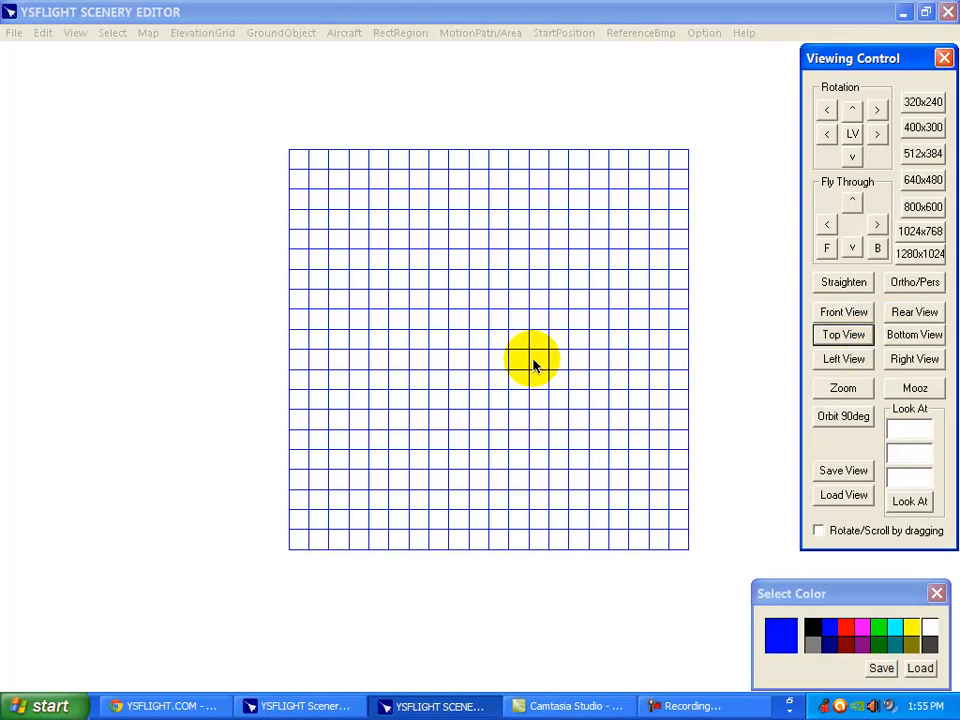
Step: Fly the viewpoint to shift the grid left and lower, check the right view, and return to top view
left_click(913, 334)
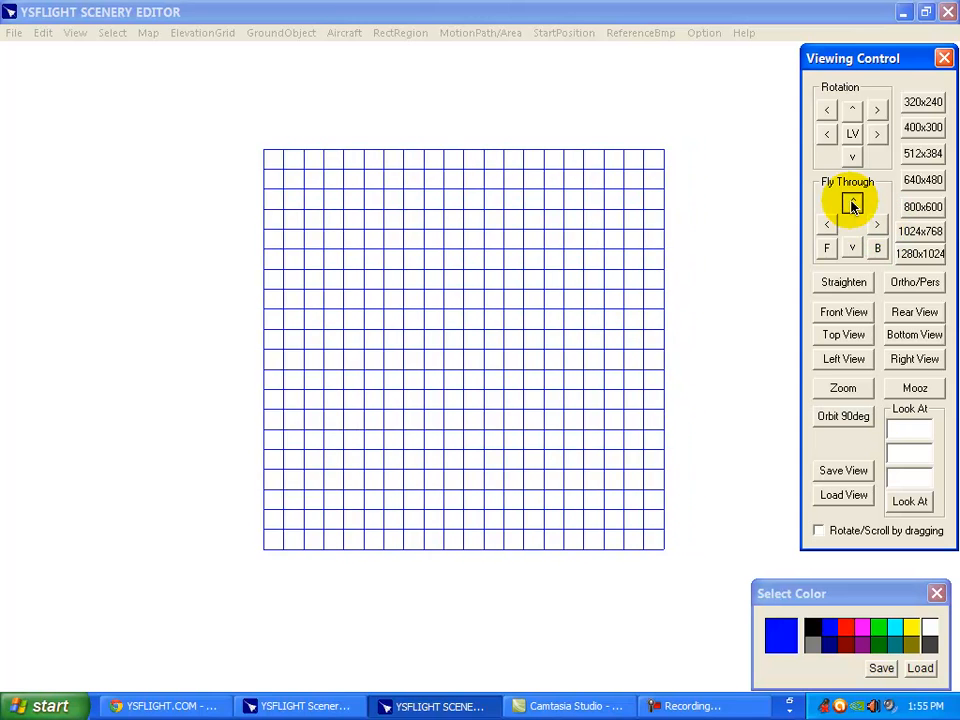
left_click(843, 334)
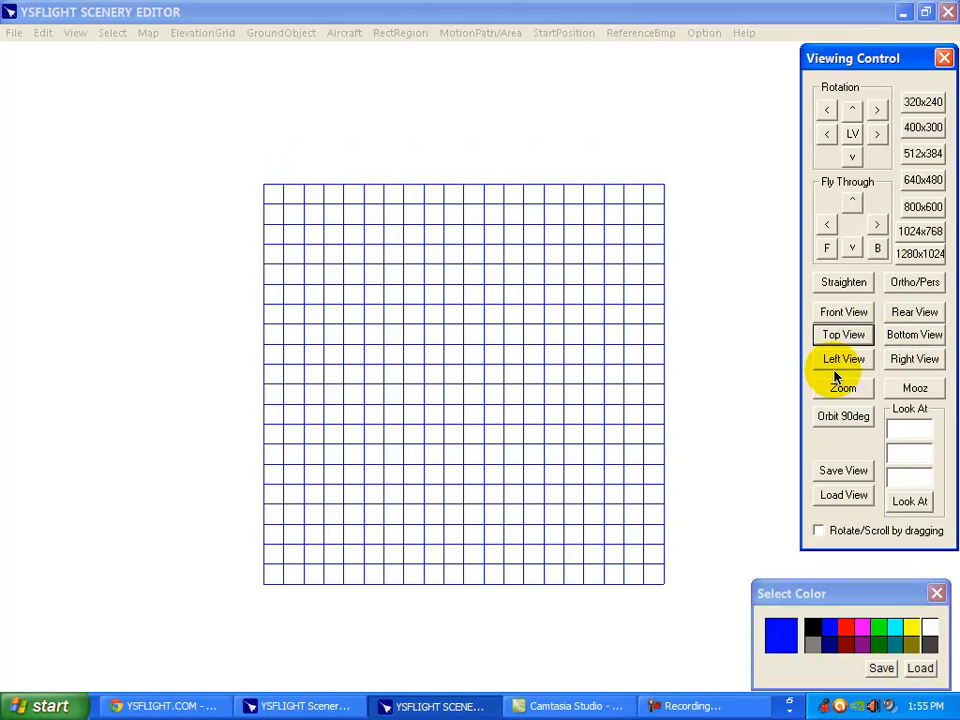
left_click(913, 358)
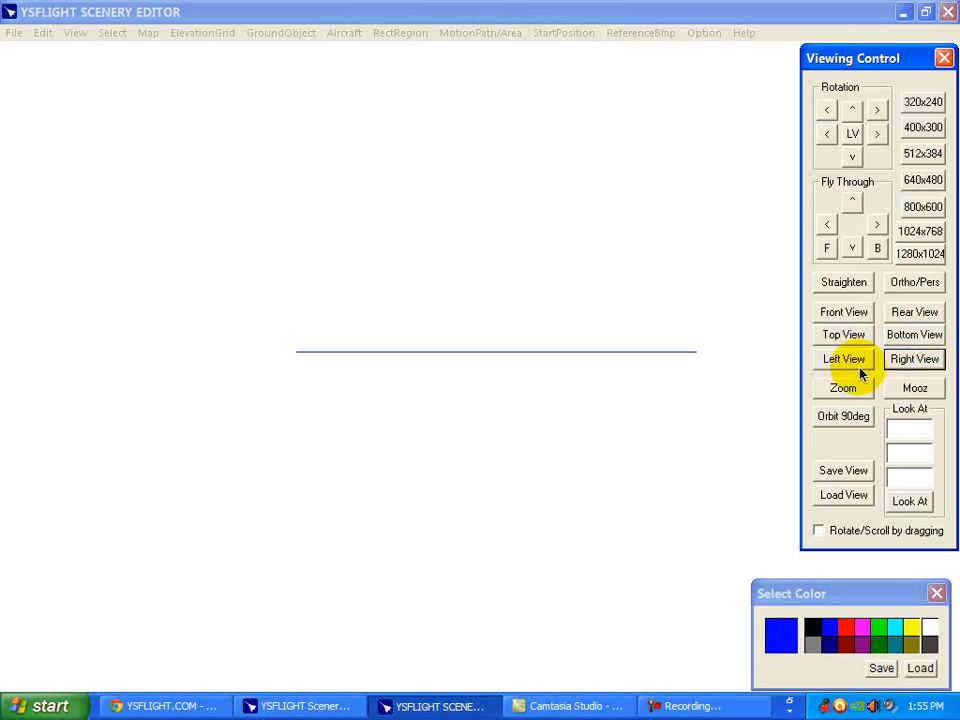
left_click(843, 334)
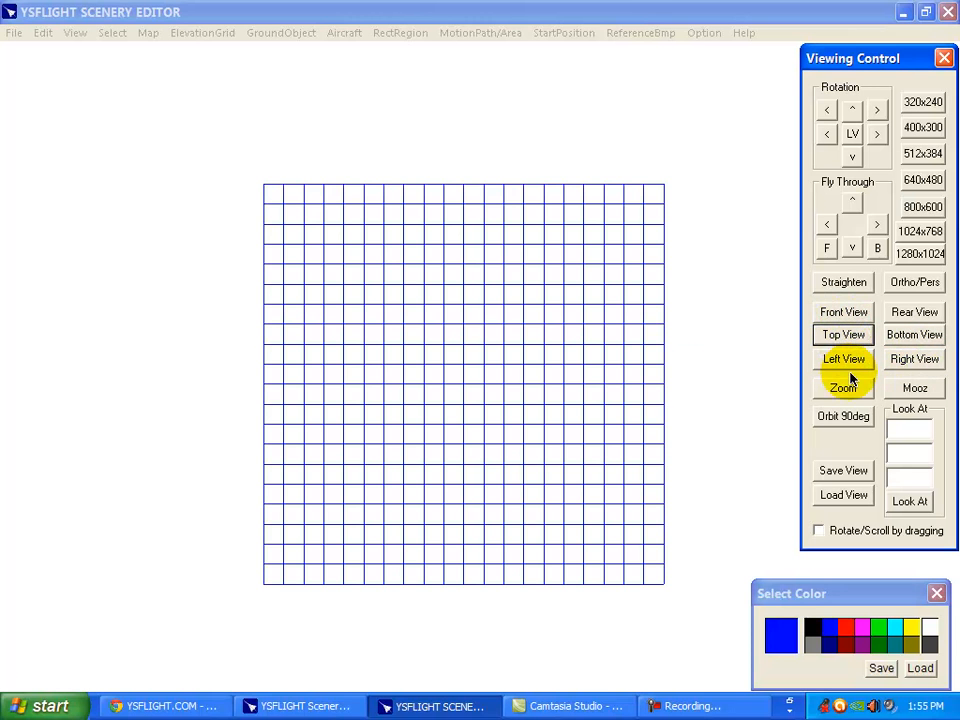
Step: Zoom in with Mooz and rotate the overhead grid slightly
left_click(843, 388)
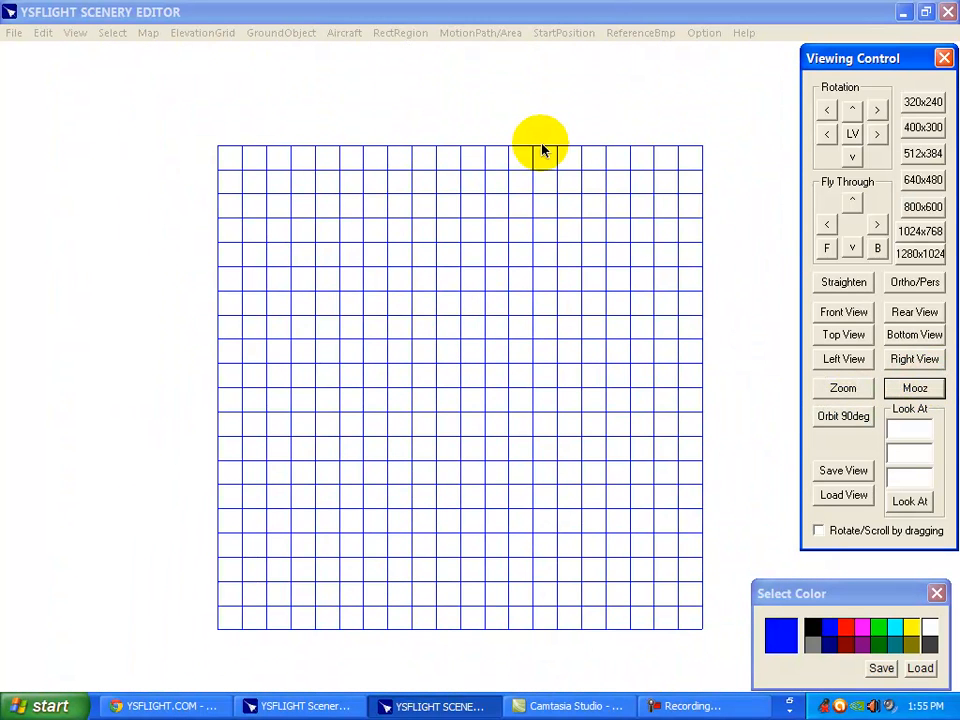
mouse_move(670, 383)
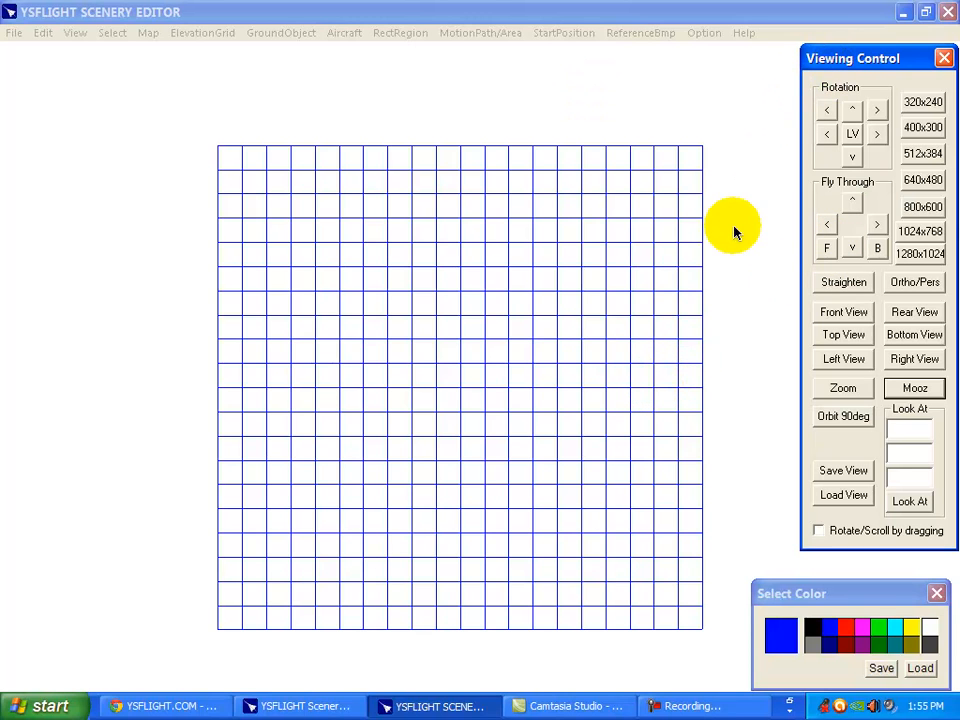
mouse_move(670, 228)
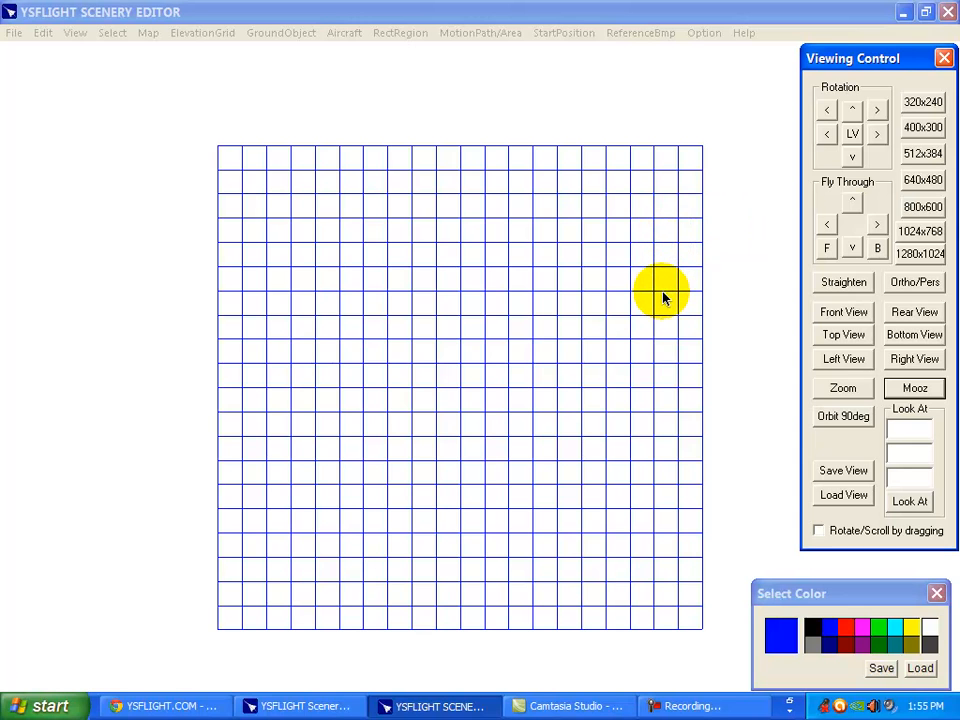
mouse_move(500, 350)
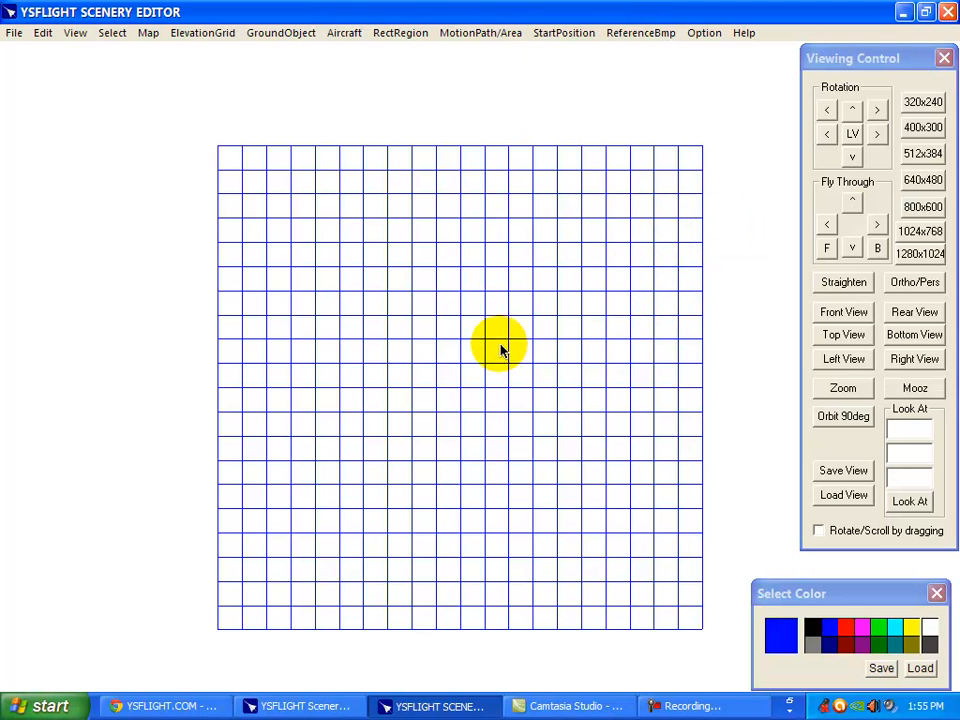
mouse_move(537, 368)
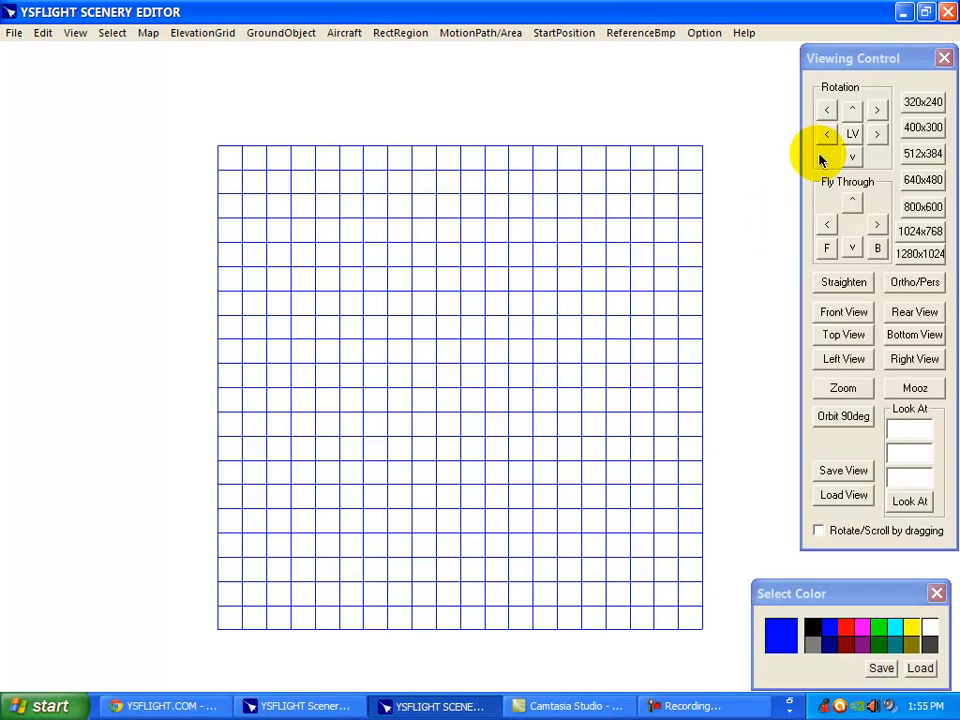
left_click(877, 133)
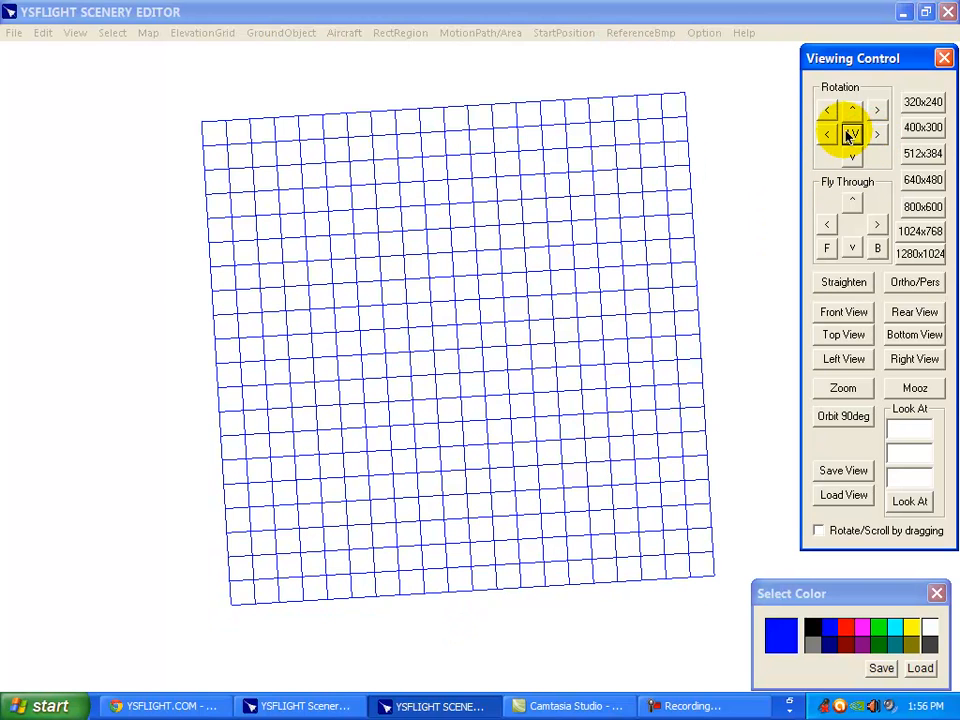
left_click(843, 335)
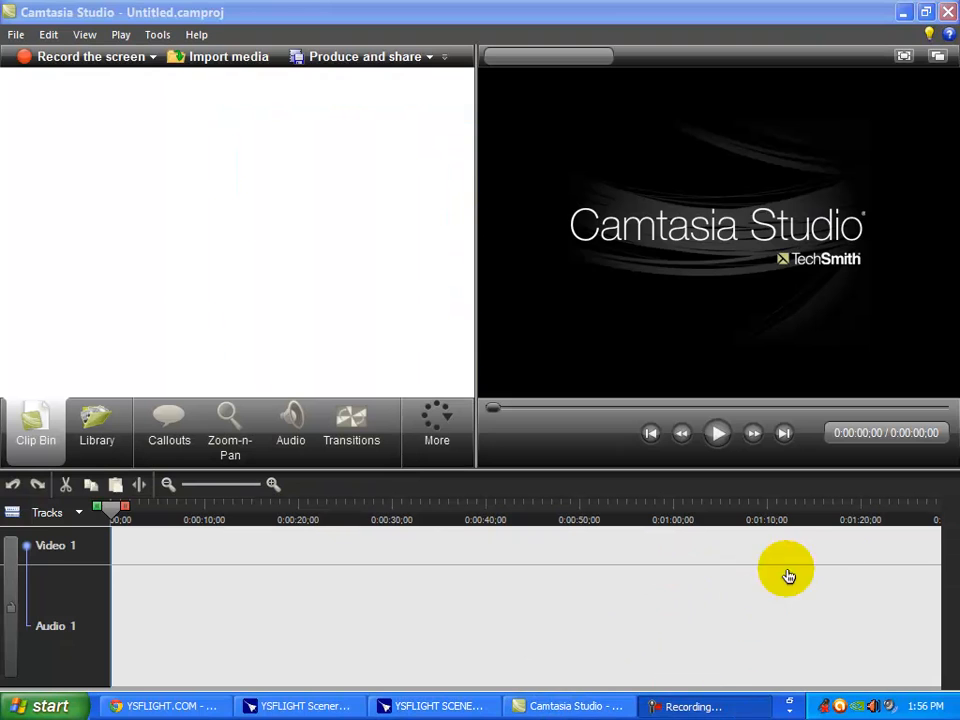
left_click(434, 705)
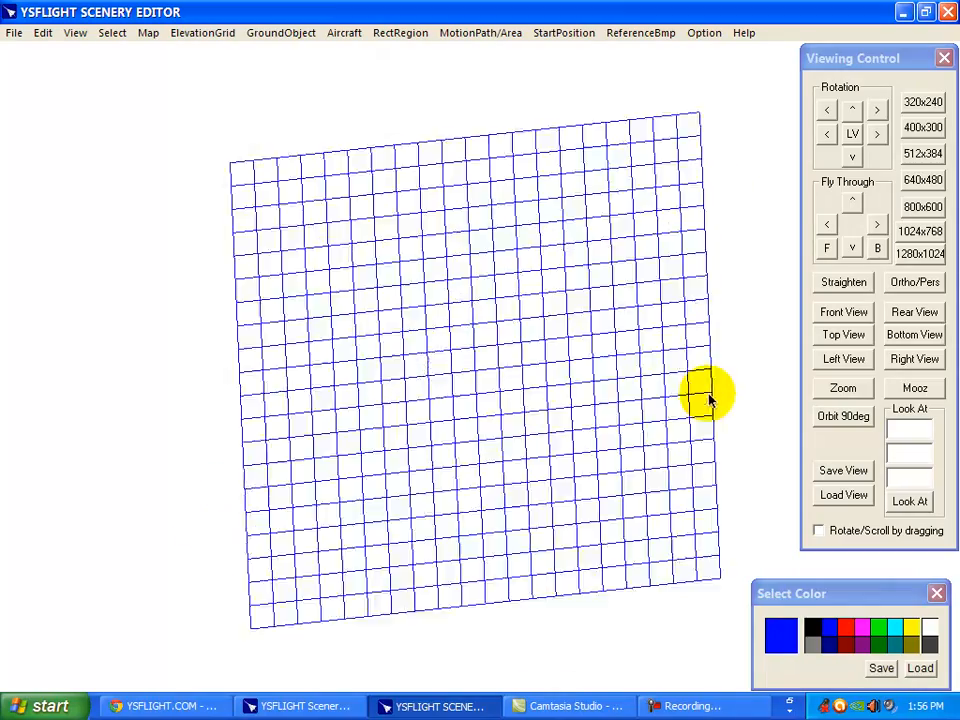
Step: Drag the viewport to spin and shrink the grid, then reset to a square top view
left_click_drag(710, 395, 378, 570)
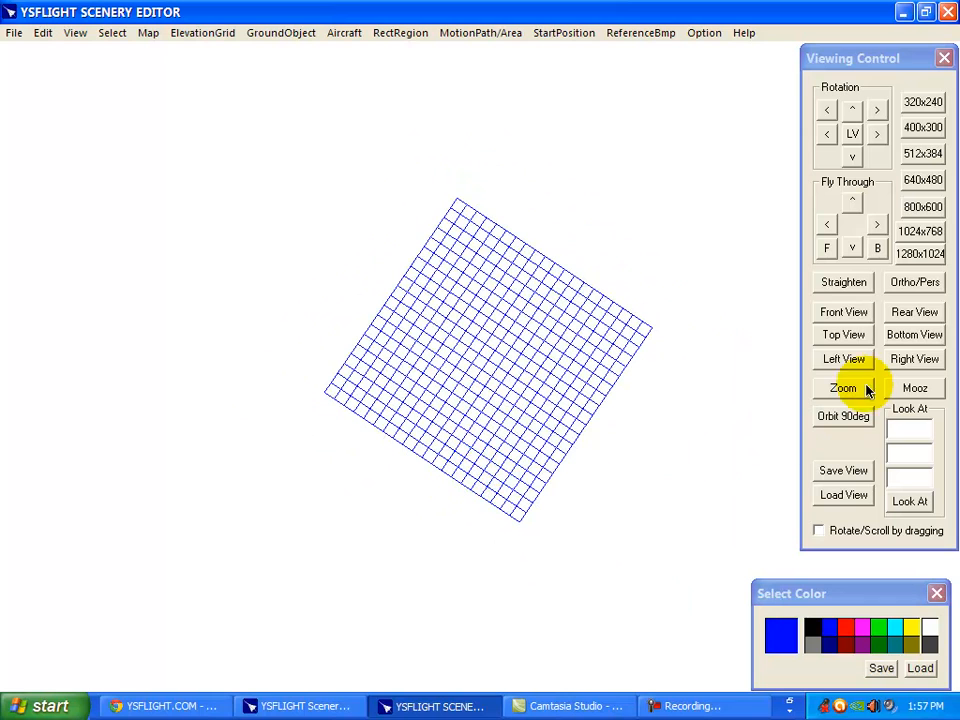
left_click(843, 335)
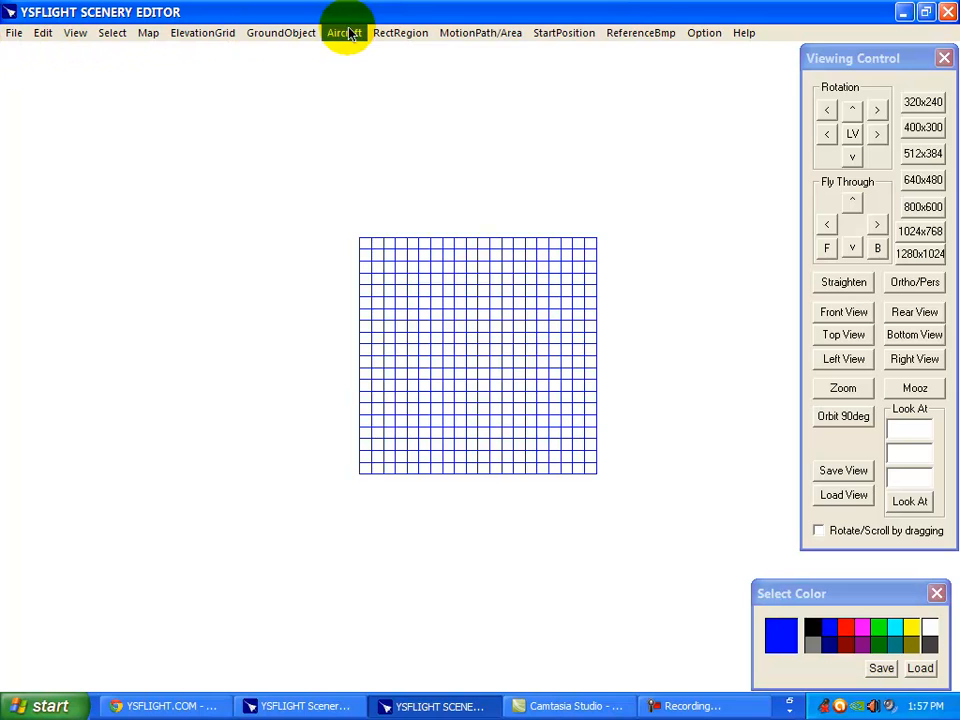
mouse_move(42, 33)
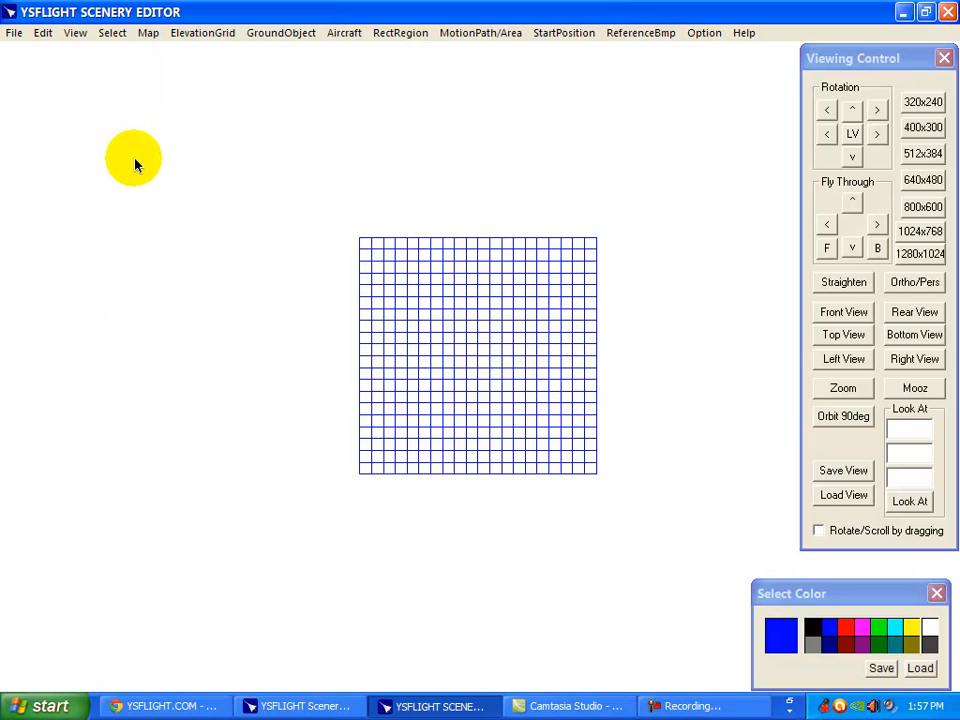
mouse_move(140, 150)
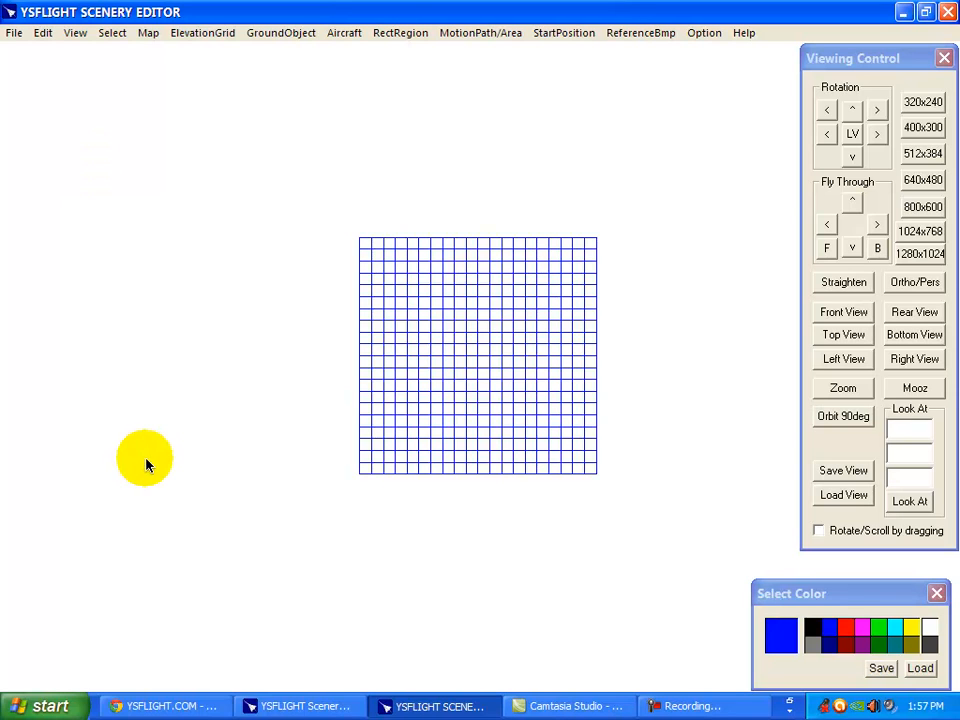
mouse_move(312, 500)
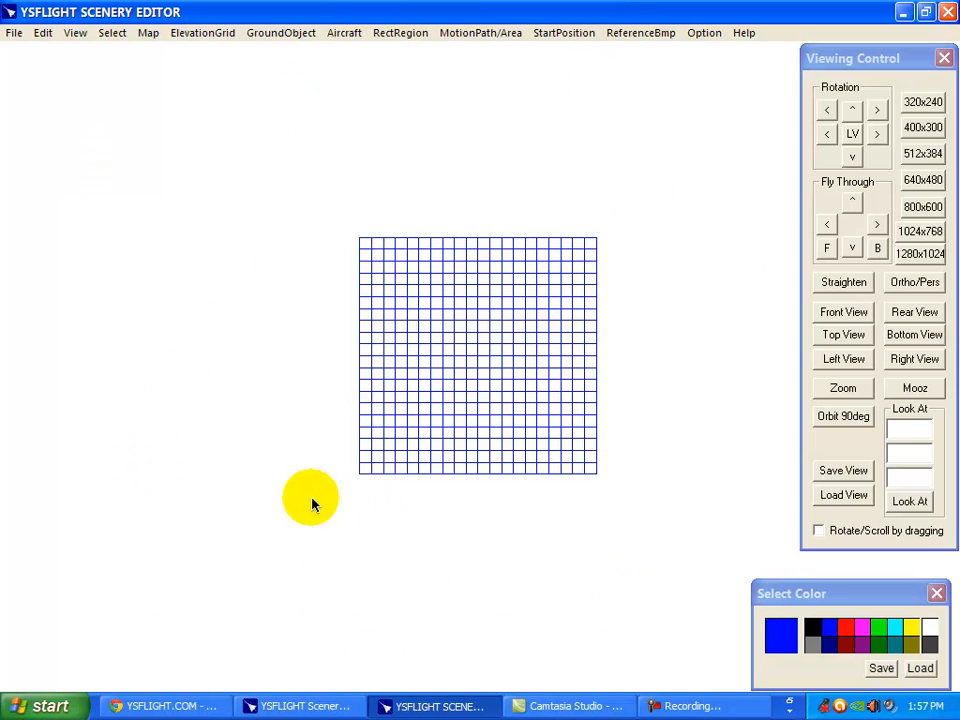